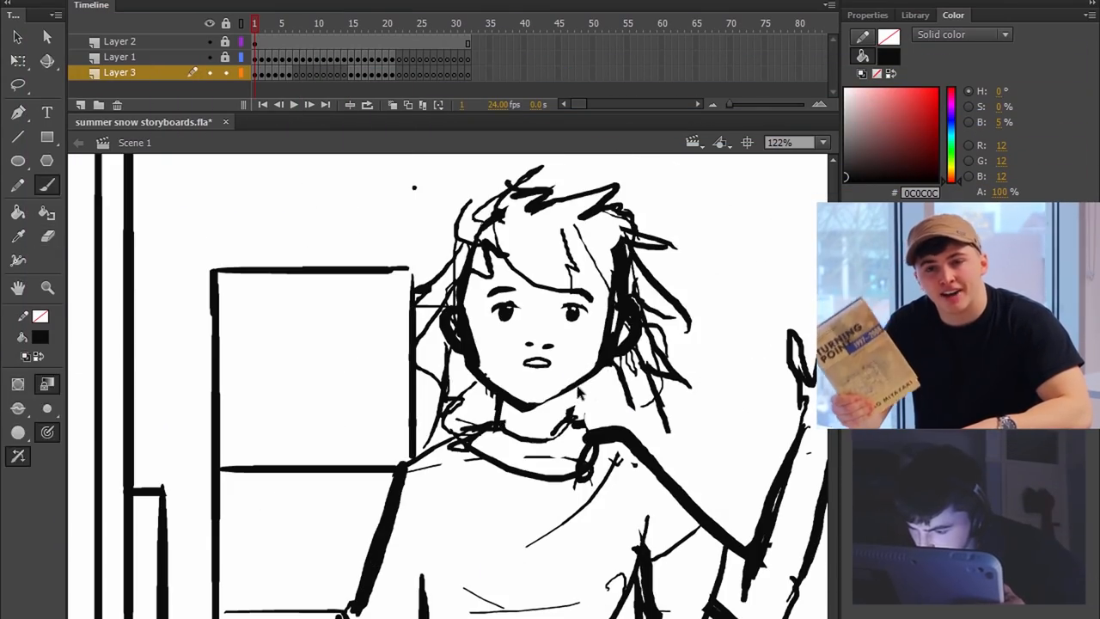
Step: Jump to storyboard panel 5, the silhouetted figure standing in the doorway
left_click(17, 60)
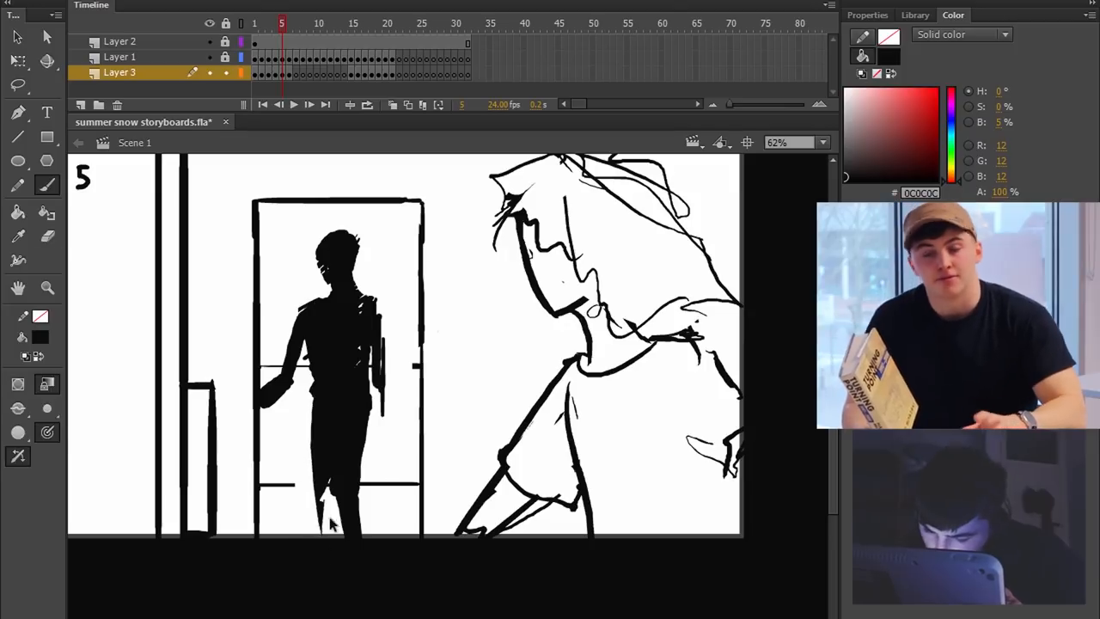
left_click(289, 24)
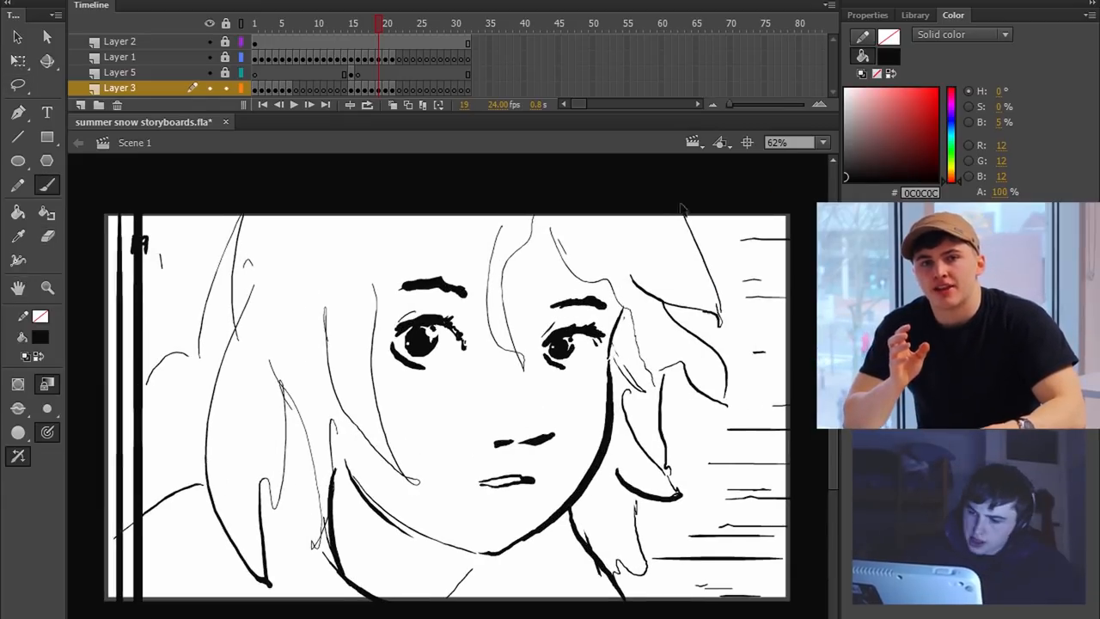
Step: Jump to frame 22, the panel looking out the doorway at the bare tree
left_click(389, 24)
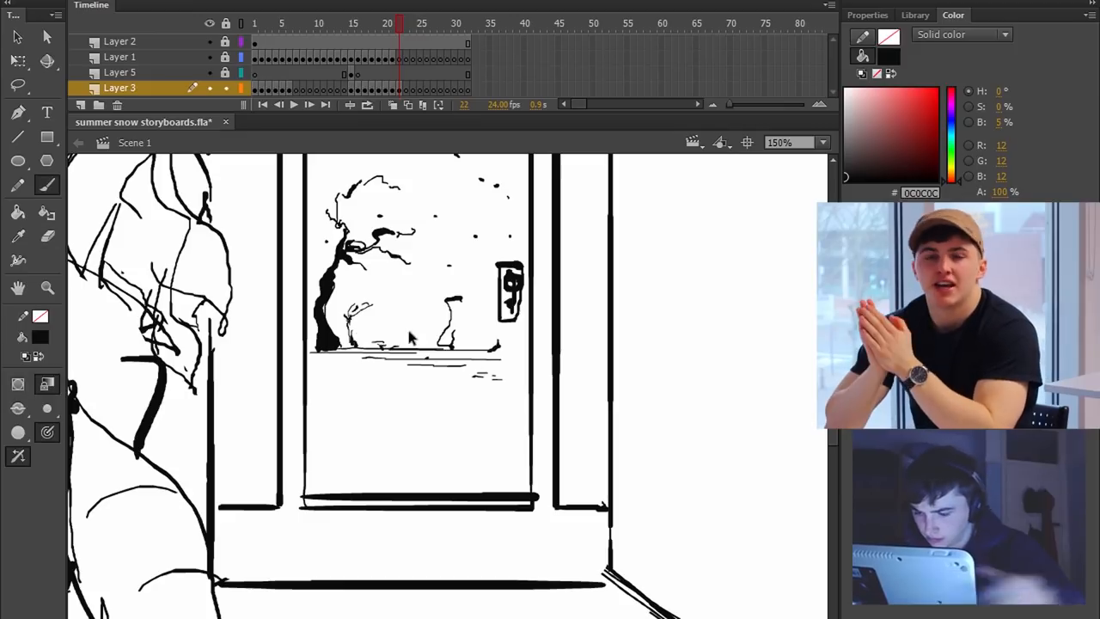
Step: Scrub through the frames and land on frame 23, the rough open-door sketch
left_click_drag(378, 335, 498, 344)
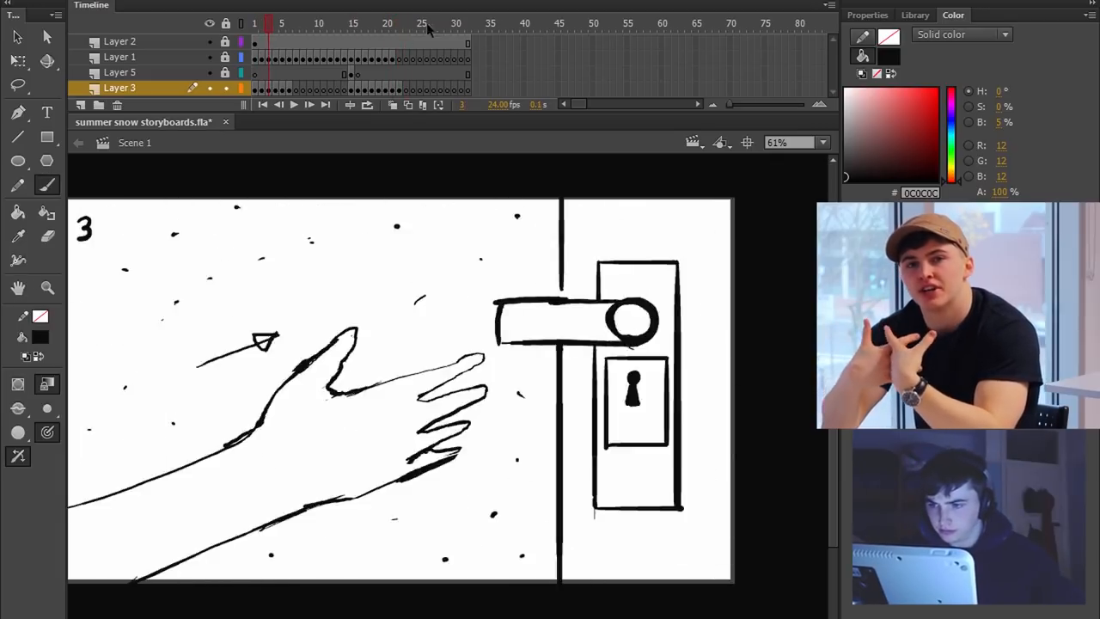
left_click(405, 24)
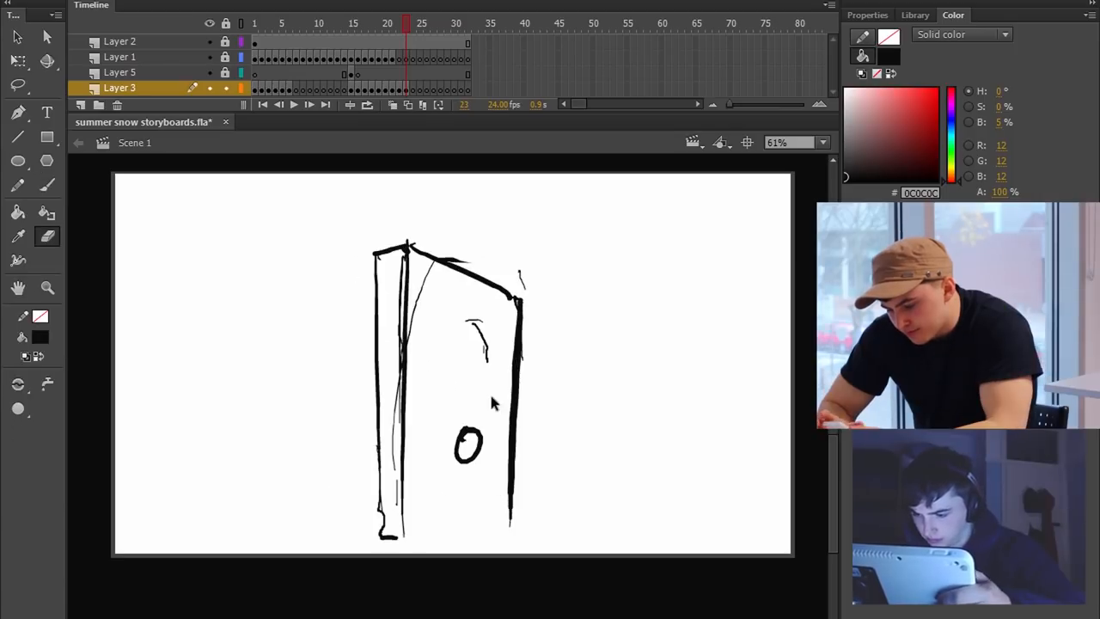
Step: Drag the playhead back to panel 6, the man reaching down to the small child
left_click_drag(515, 301, 507, 507)
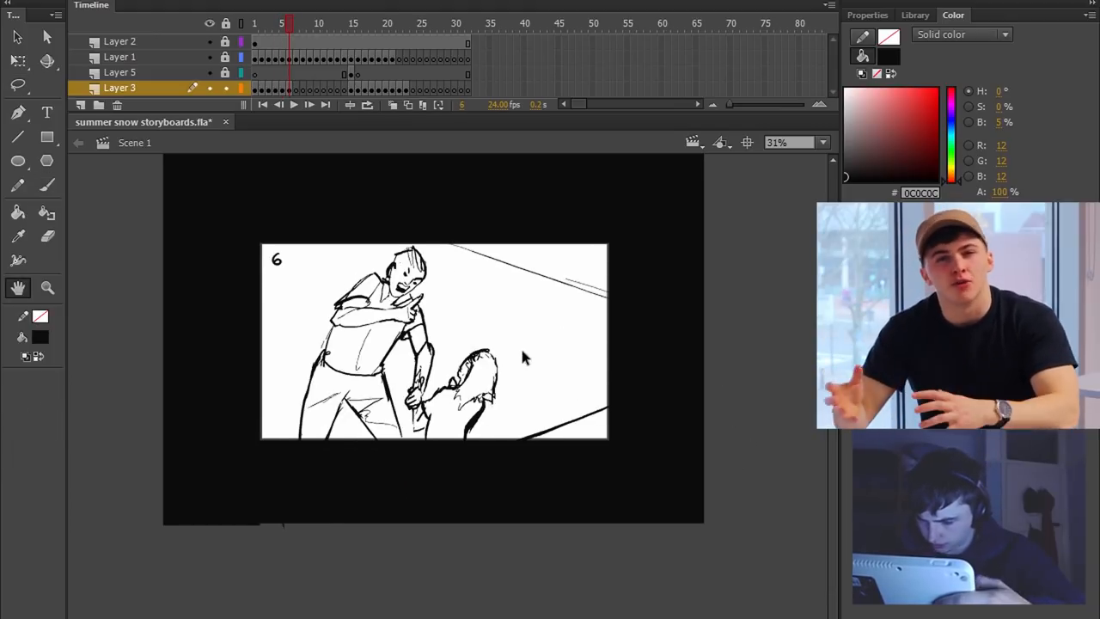
left_click(261, 24)
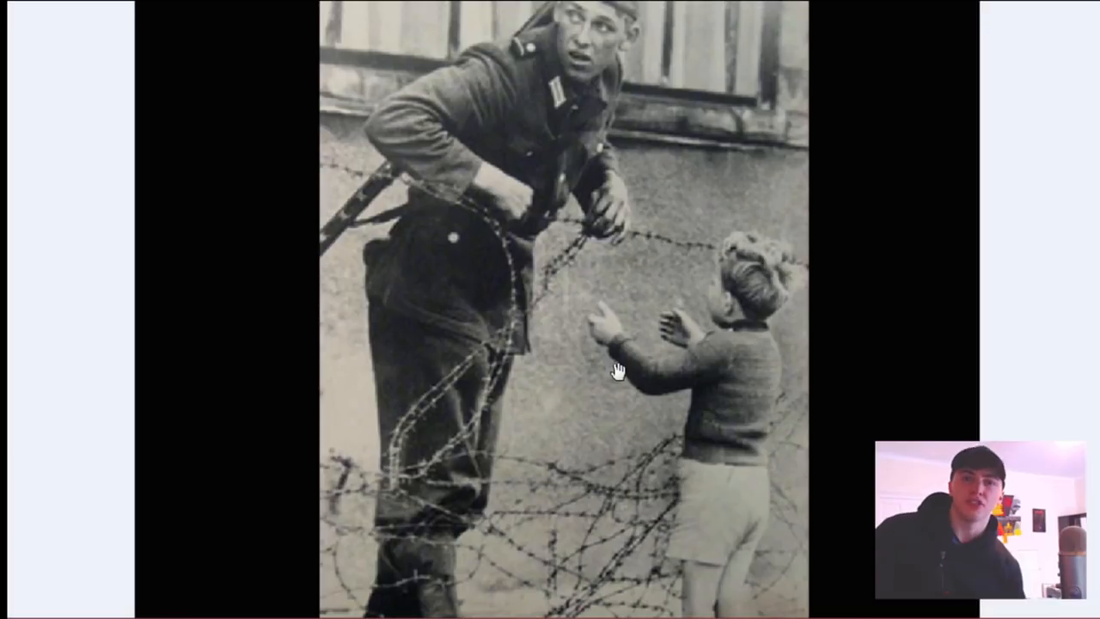
mouse_move(853, 398)
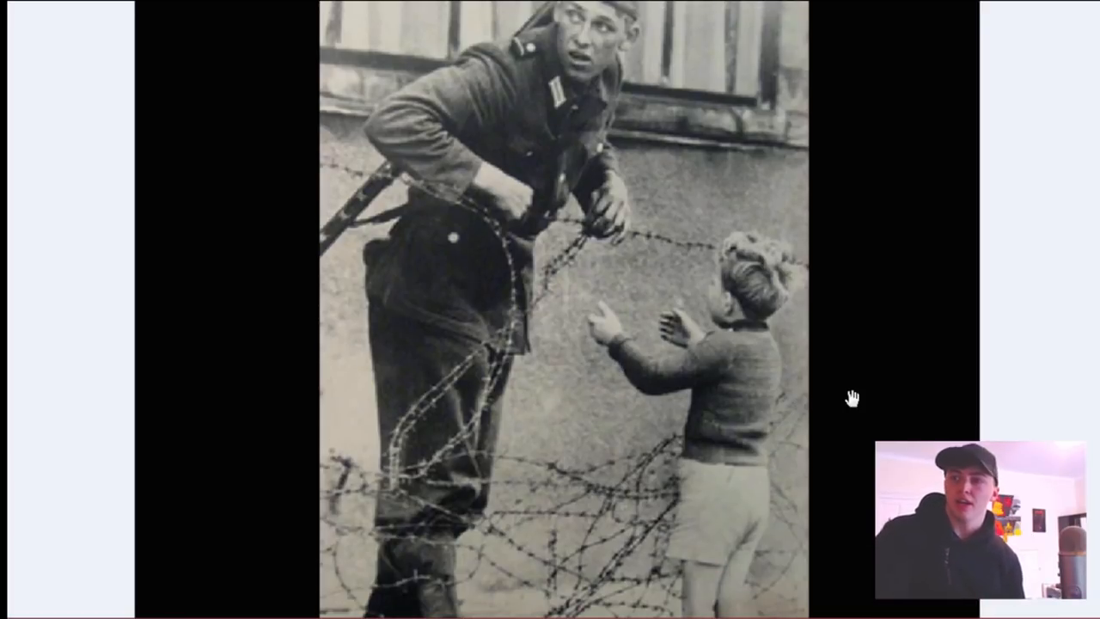
mouse_move(495, 201)
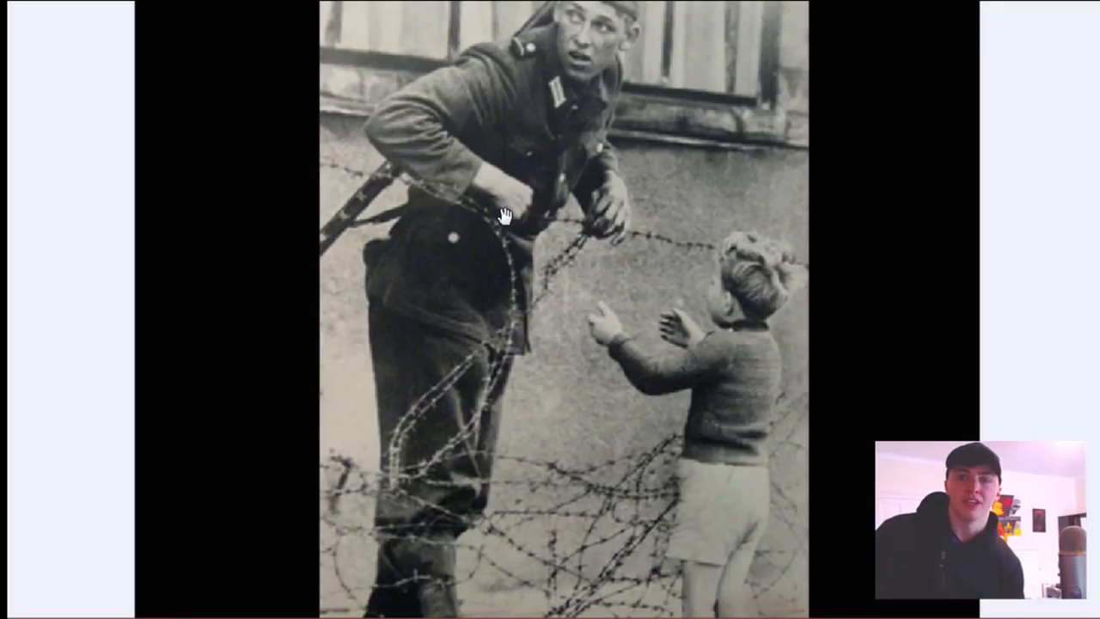
mouse_move(380, 471)
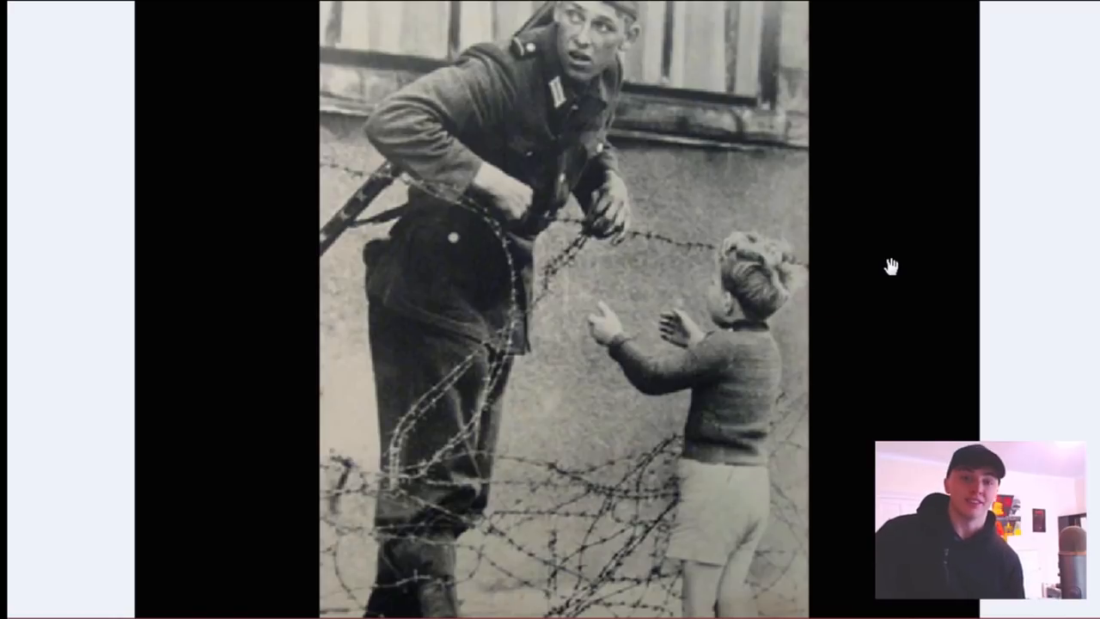
mouse_move(839, 262)
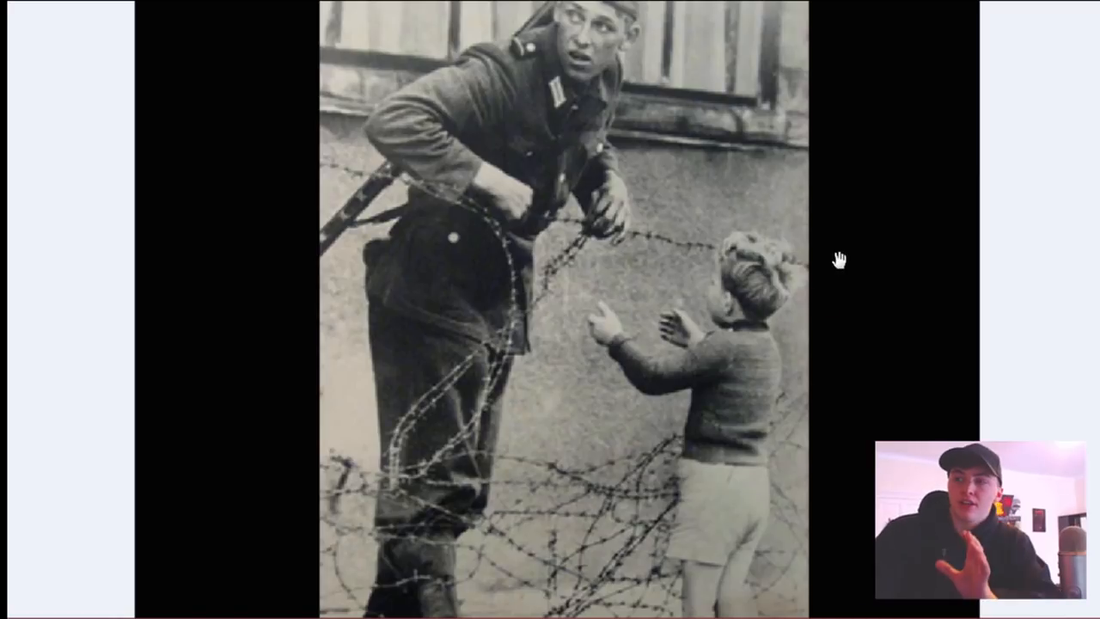
mouse_move(831, 258)
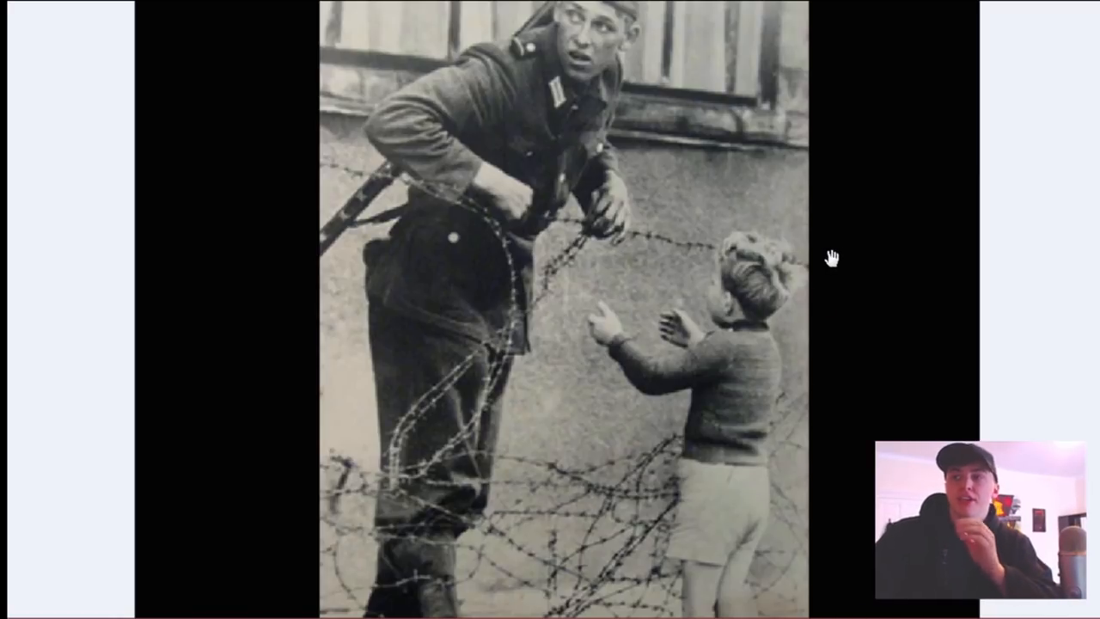
mouse_move(605, 120)
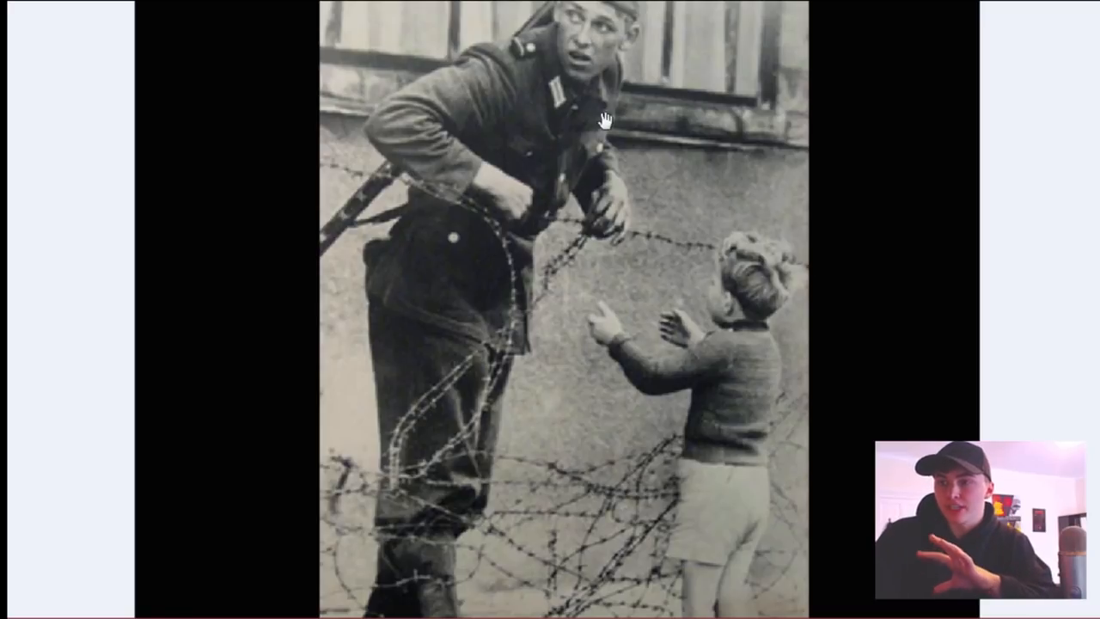
mouse_move(864, 303)
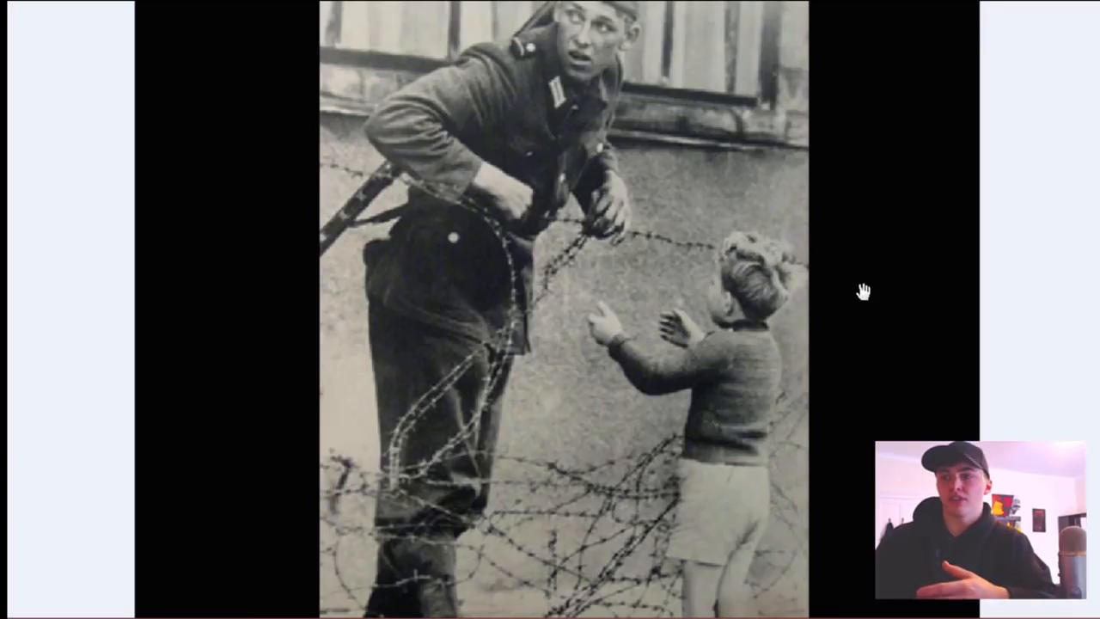
mouse_move(663, 384)
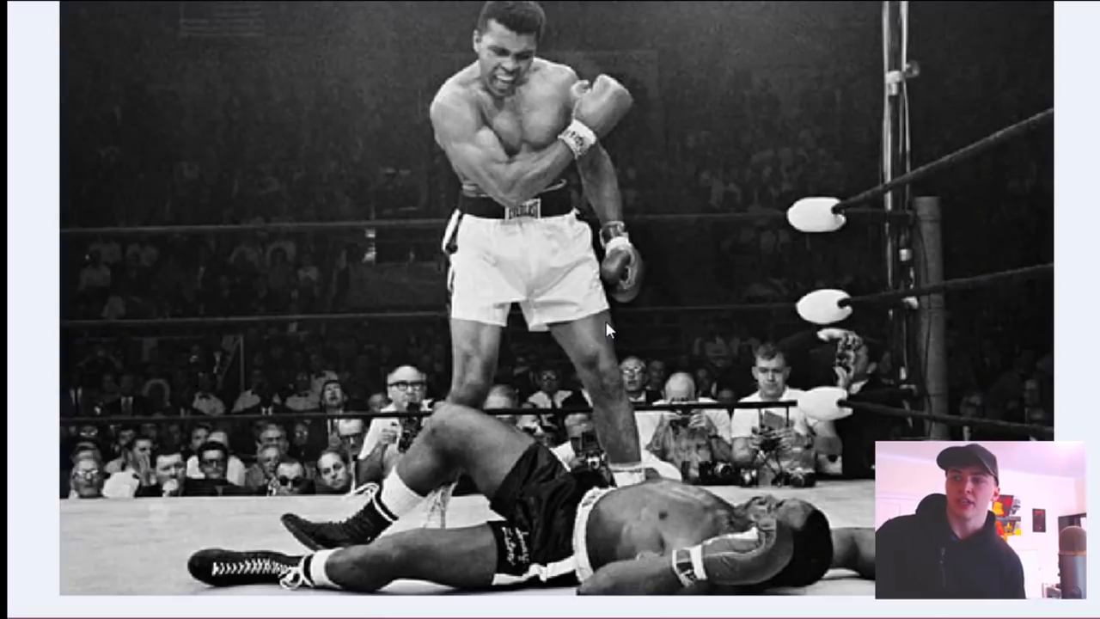
mouse_move(622, 303)
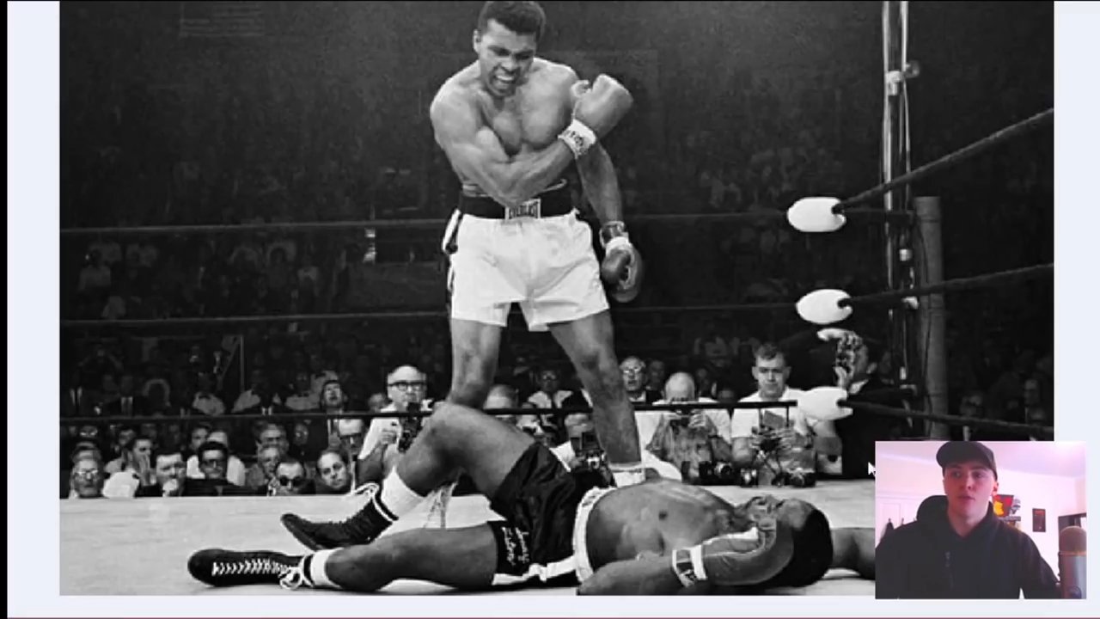
mouse_move(739, 430)
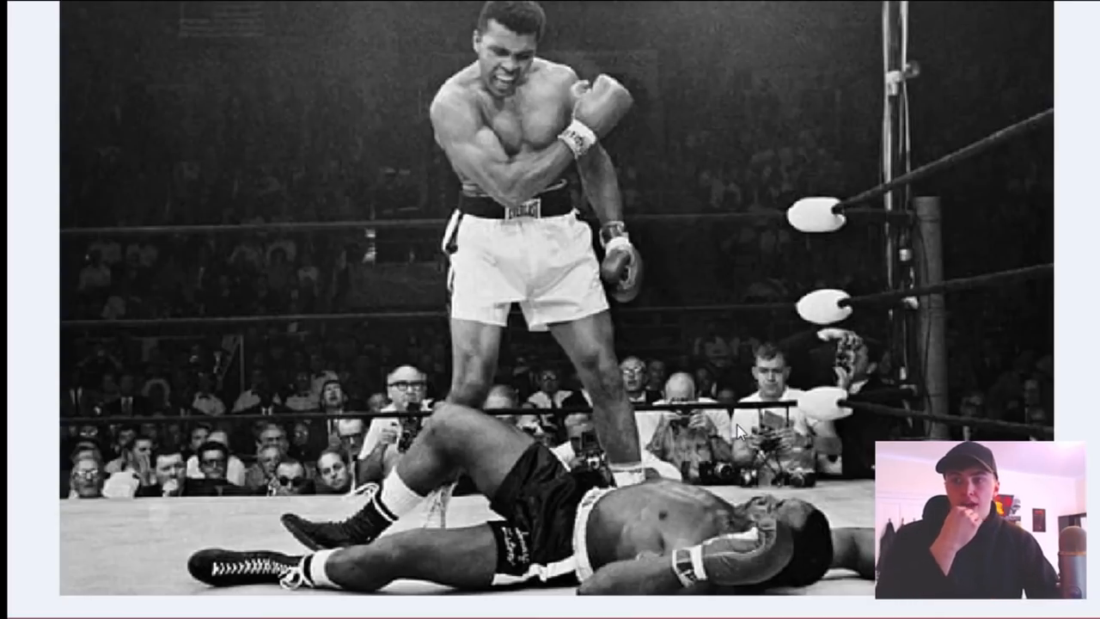
mouse_move(815, 148)
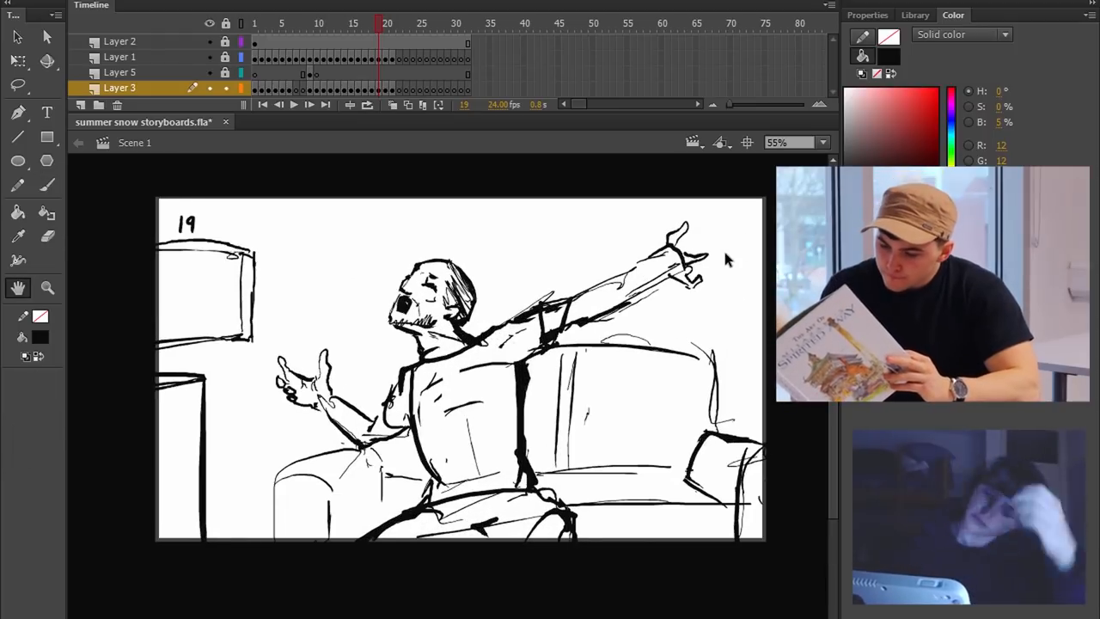
Step: Step through storyboard panels 3, 4, 15 and finish on panel 21
left_click(254, 24)
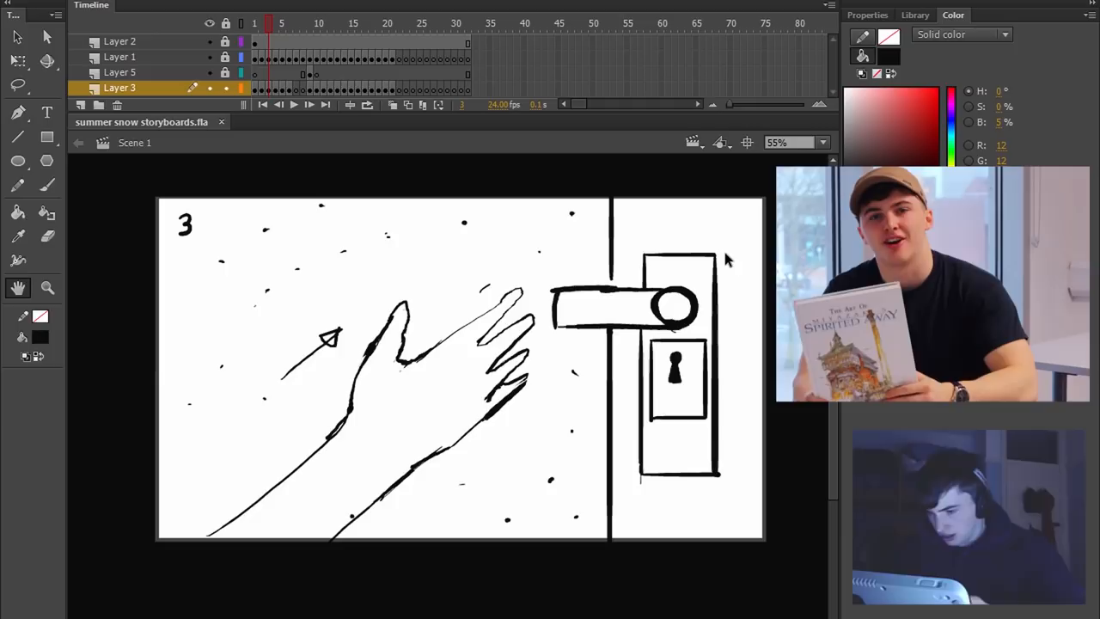
left_click(281, 24)
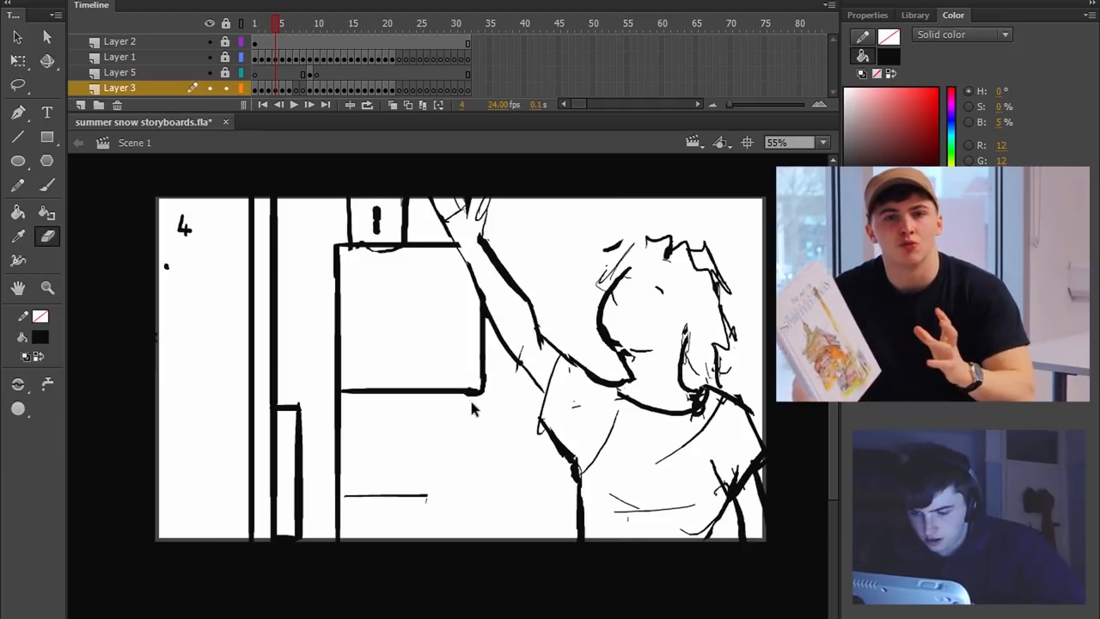
left_click(282, 24)
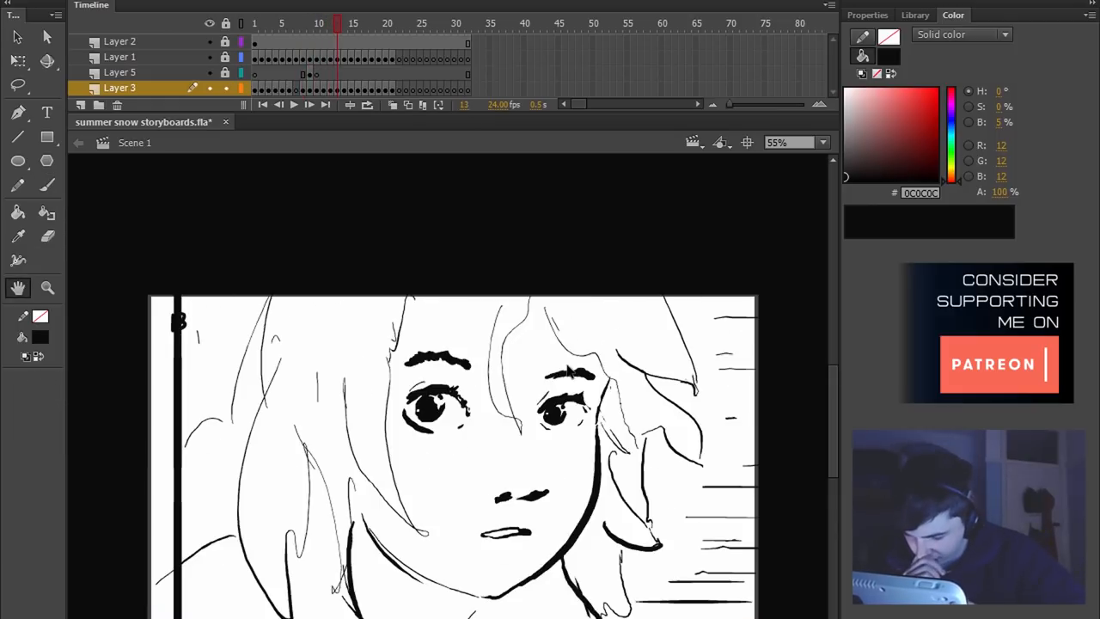
left_click(352, 24)
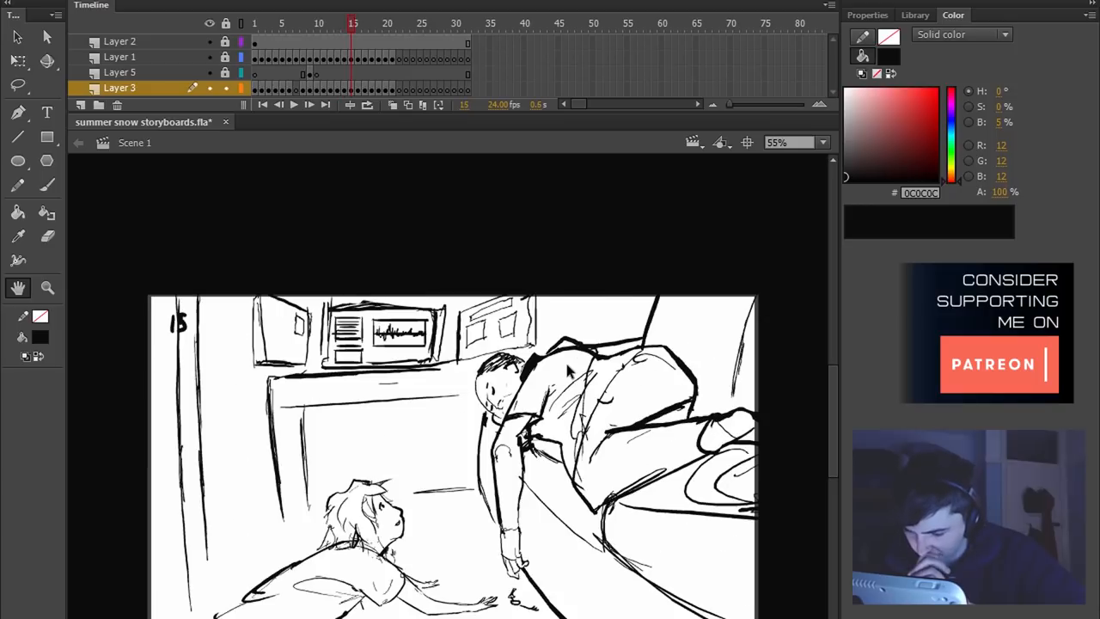
left_click(388, 24)
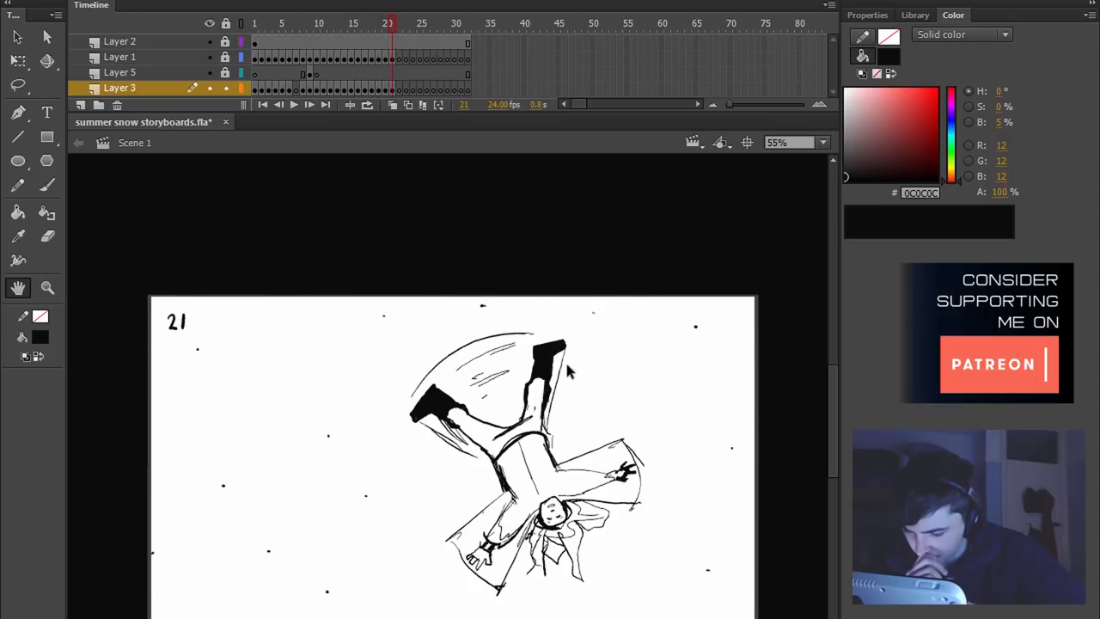